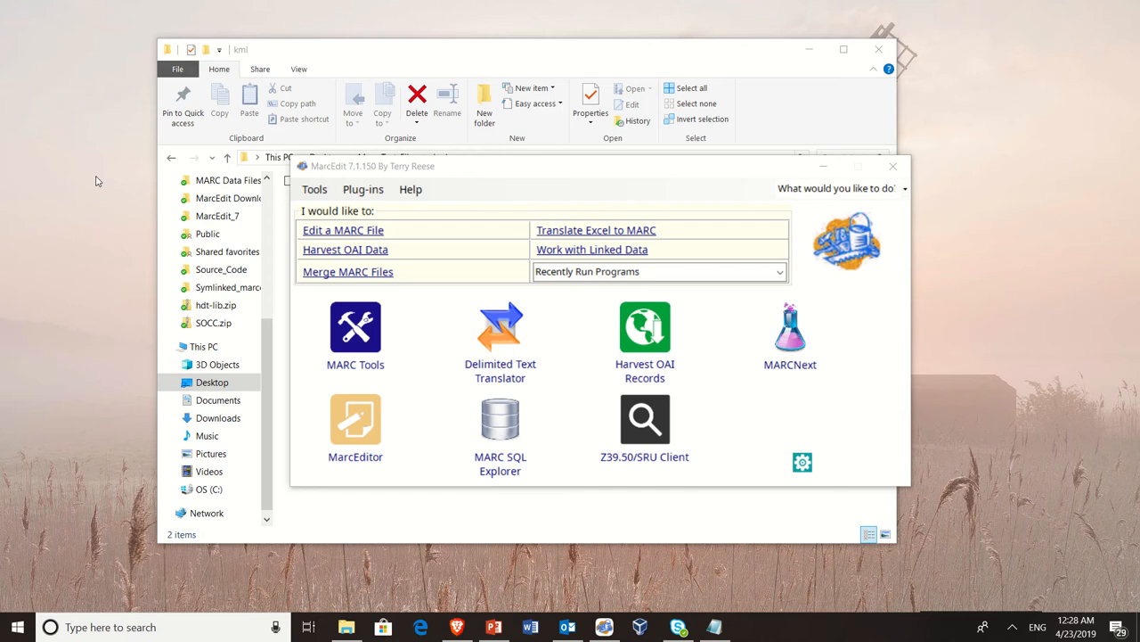
mouse_move(78, 233)
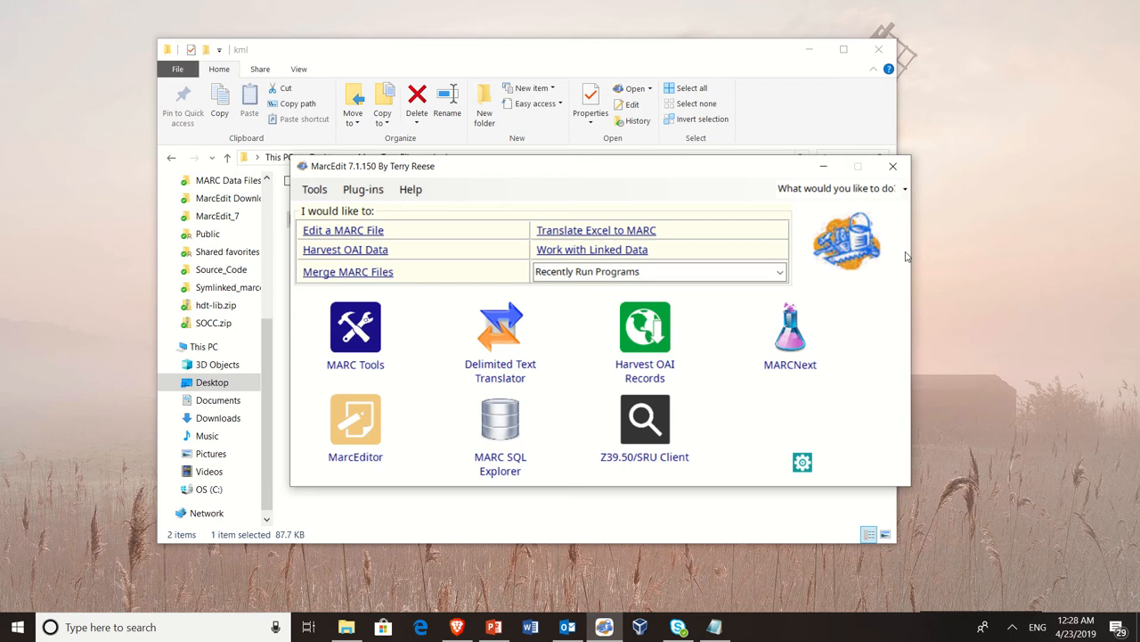
Run MarcBreaker to break map.mrc into the mnemonic file map.mrk
left_click(356, 327)
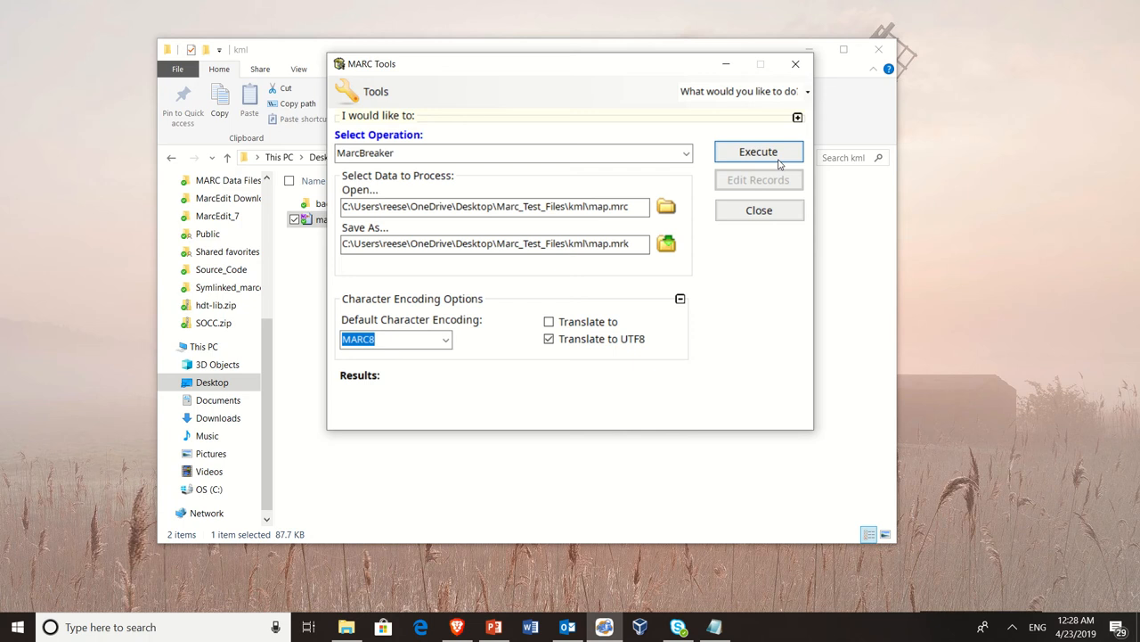
left_click(759, 151)
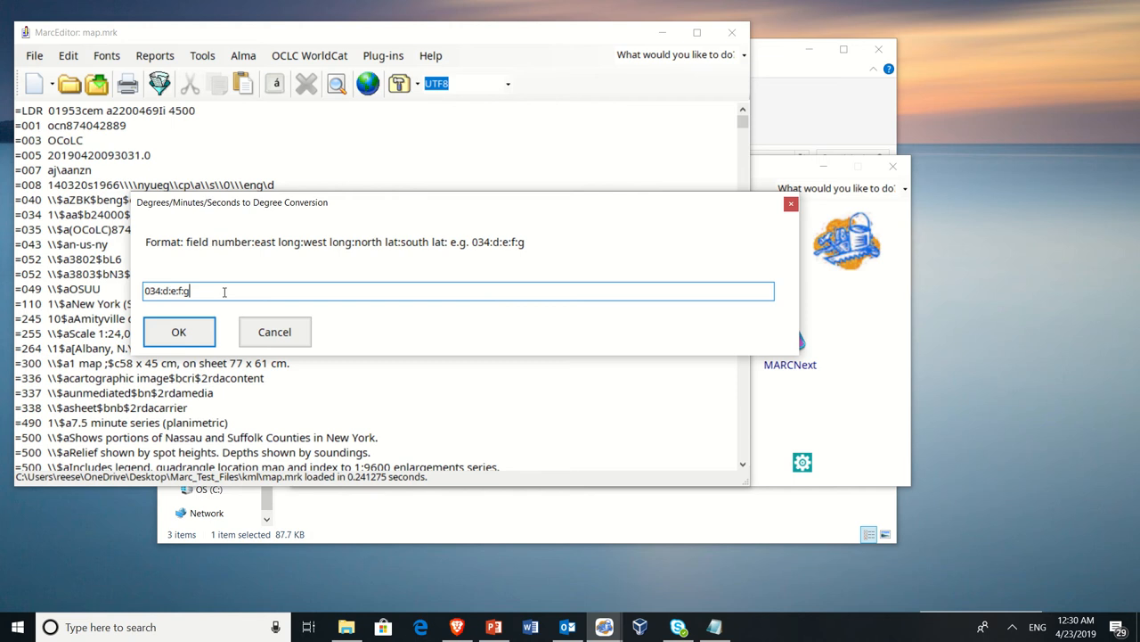
Convert 034:d:e:f:g coordinates to decimal degrees and save as maps_processed.mrc
left_click(178, 332)
type("maps_")
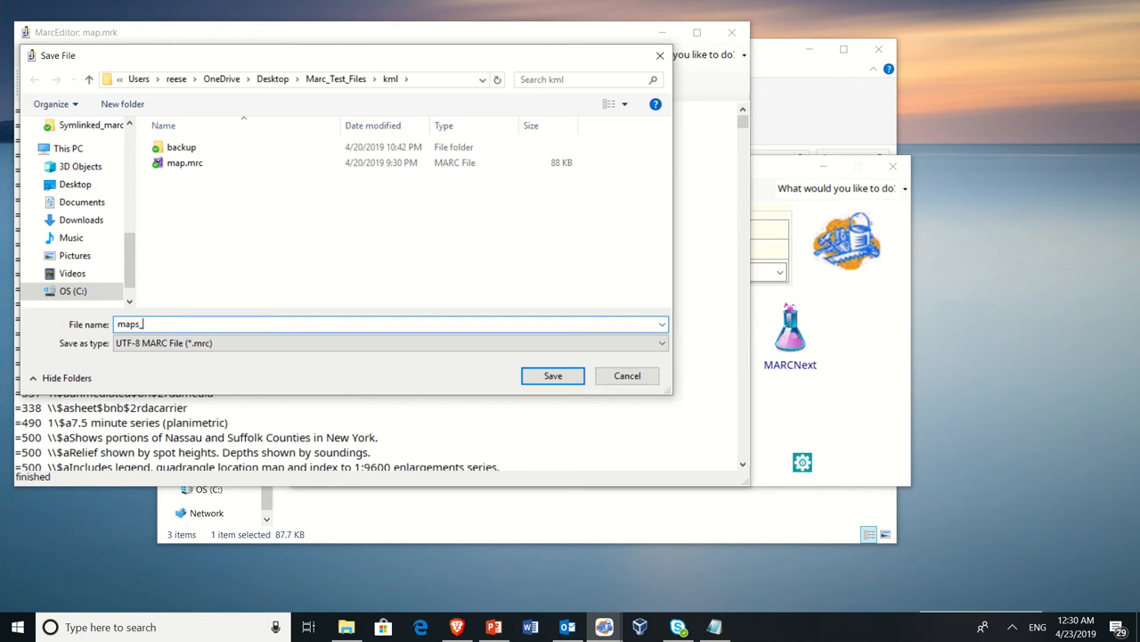
left_click(553, 375)
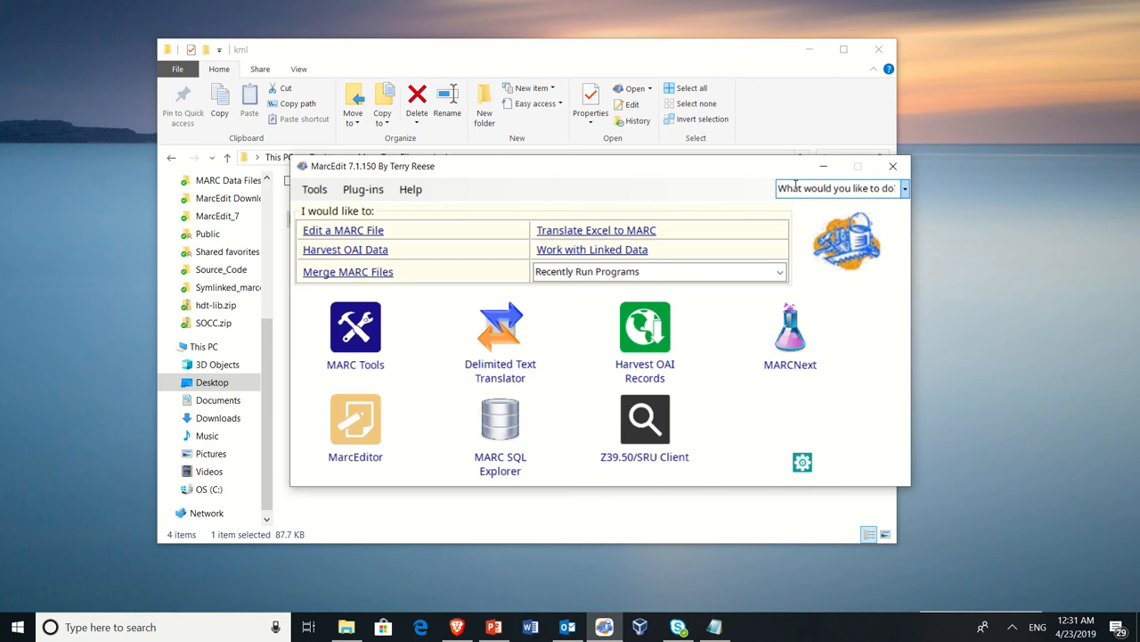
Look up the MARCSplit utility from the 'What would you like to do' box
type("sj")
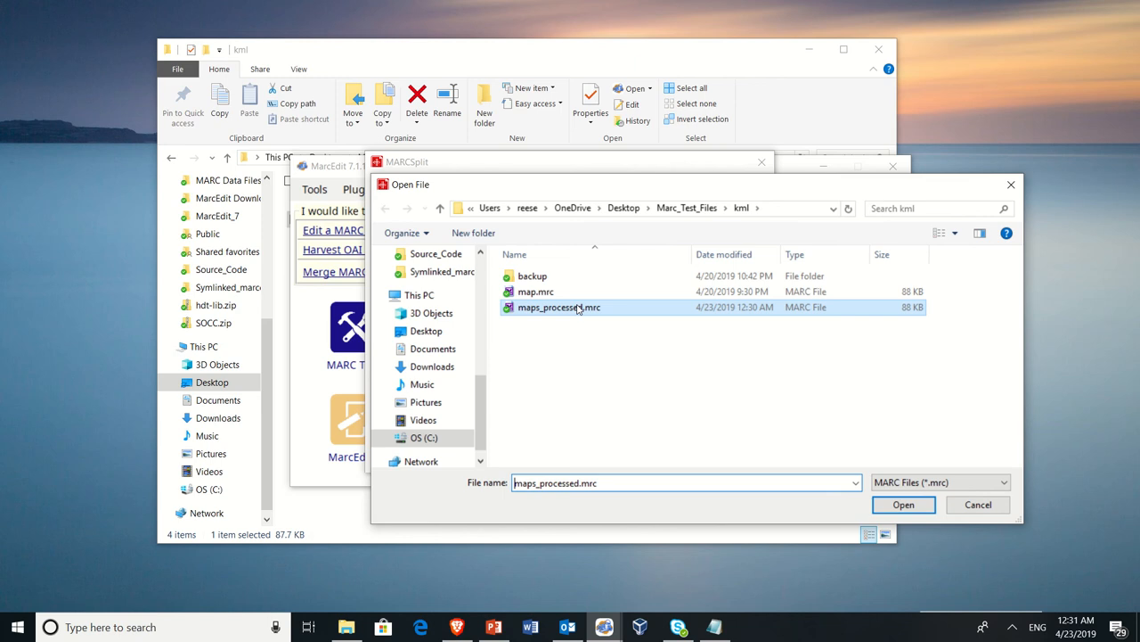
Split maps_processed.mrc into one-record files in kmlfiles, named from a control field
left_click(902, 504)
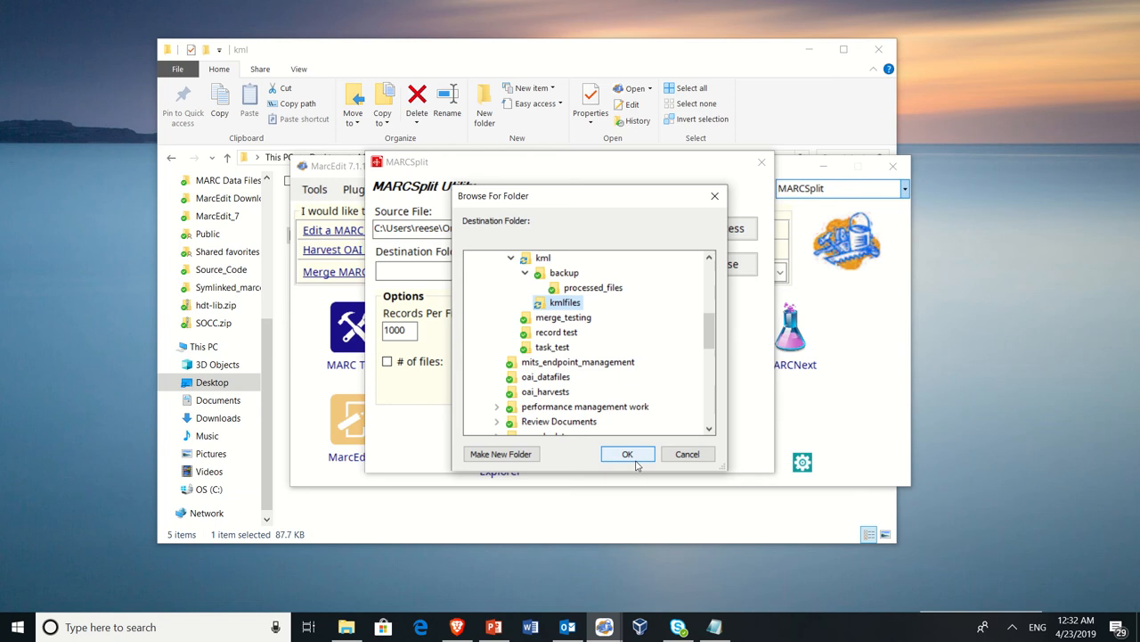
left_click(628, 455)
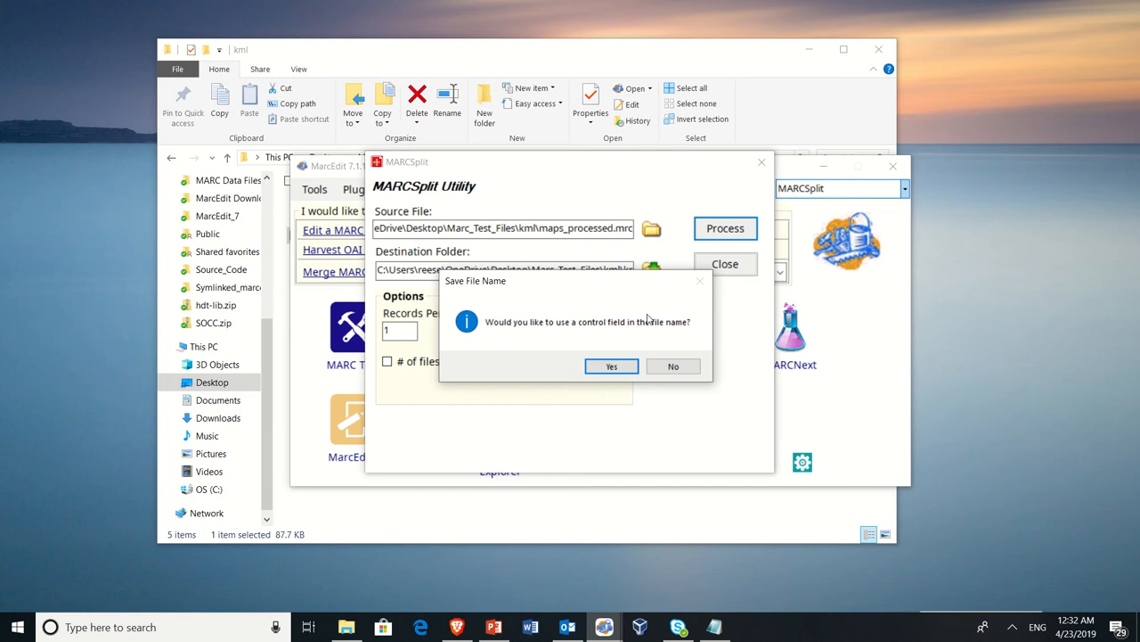
left_click(674, 365)
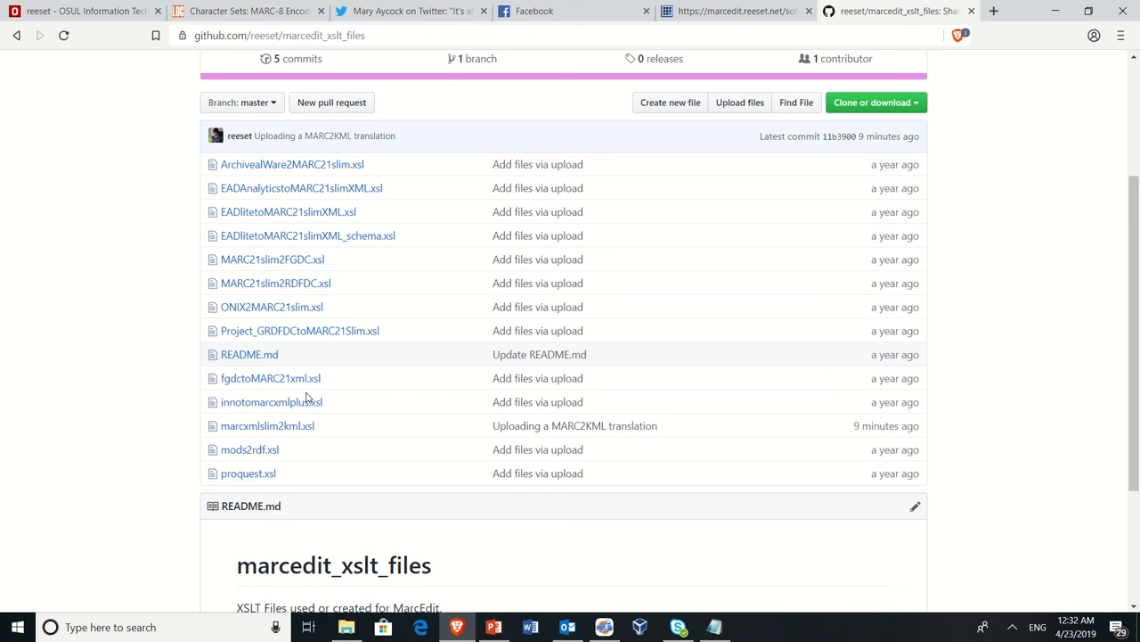
Locate marcxmlslim2kml.xsl in the marcedit_xslt_files GitHub repository
left_click(267, 425)
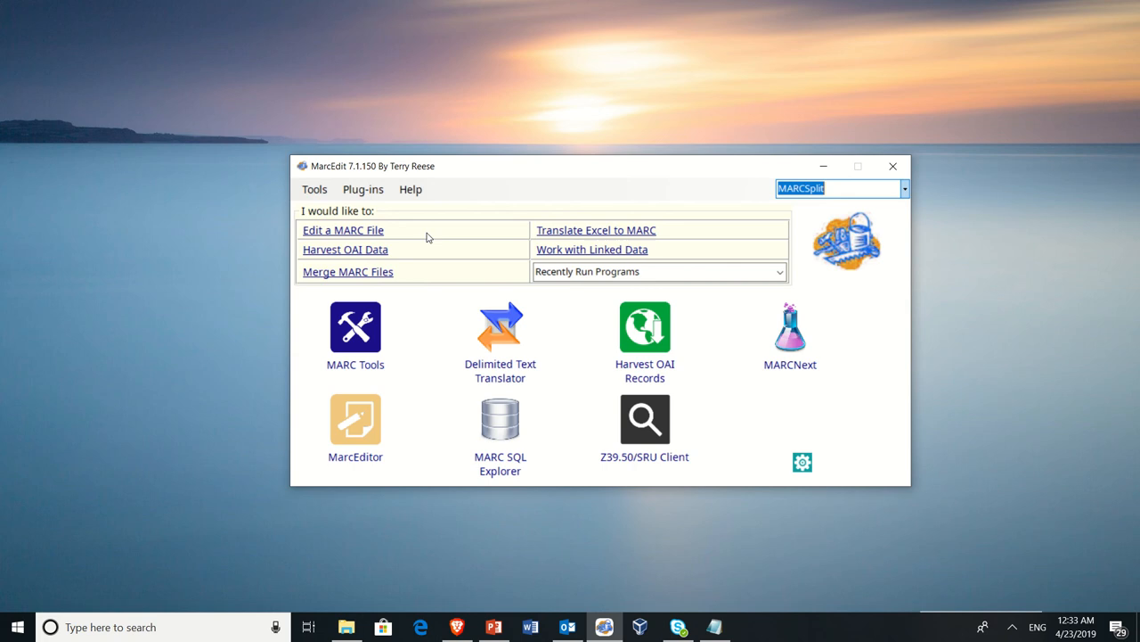
Register the MARC=>KML XML function with MARCXML as original format and confirm it among MARC Tools operations
left_click(354, 328)
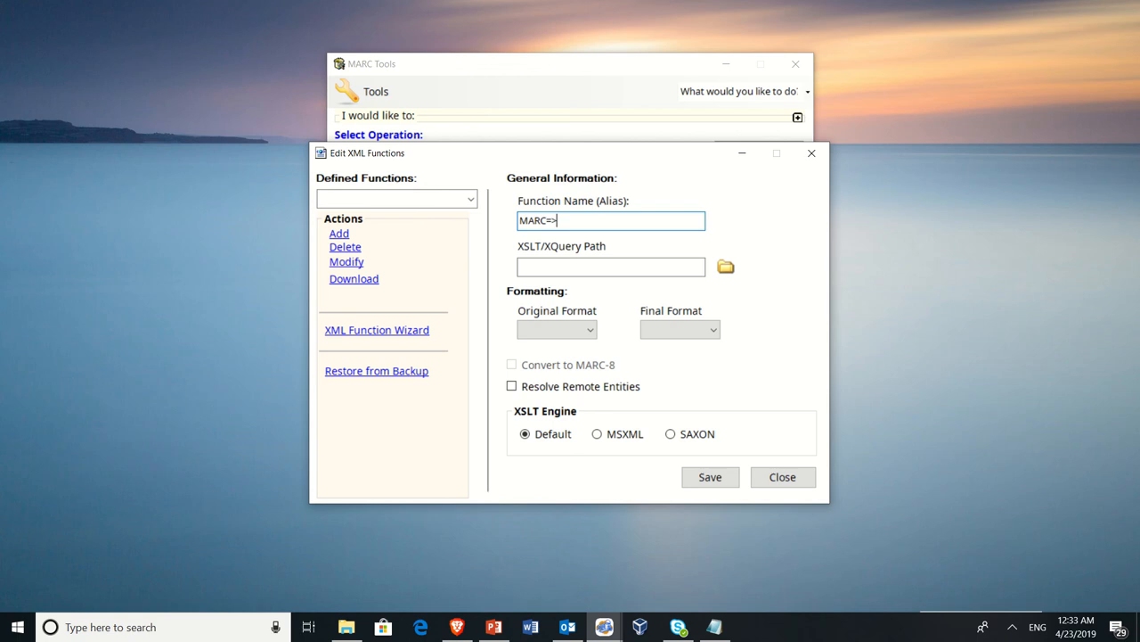
type("XML")
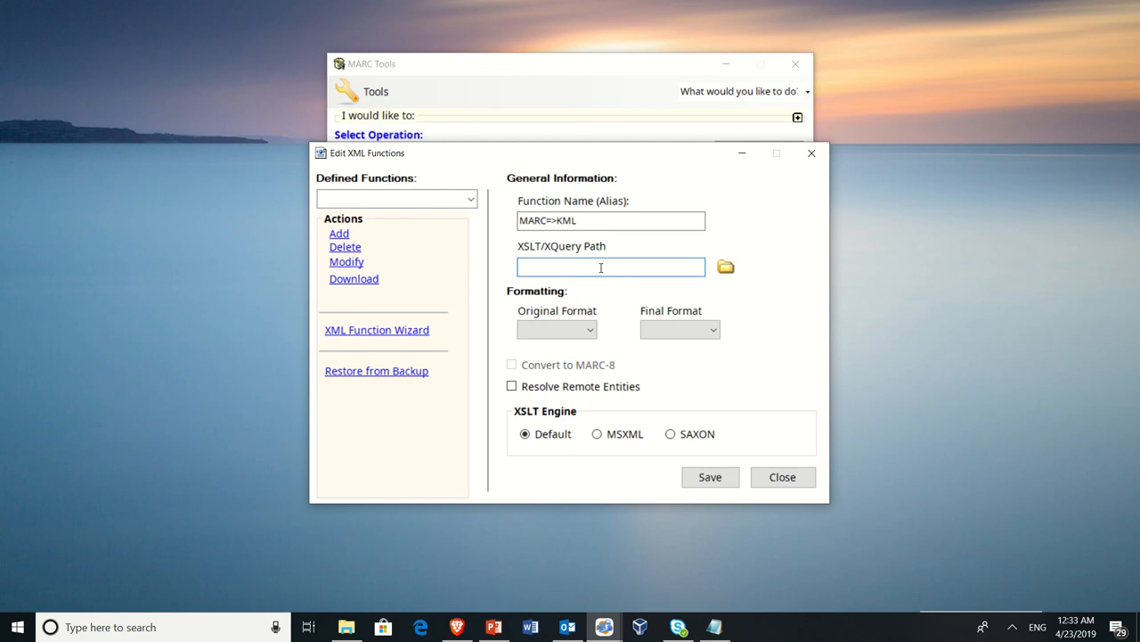
left_click(590, 328)
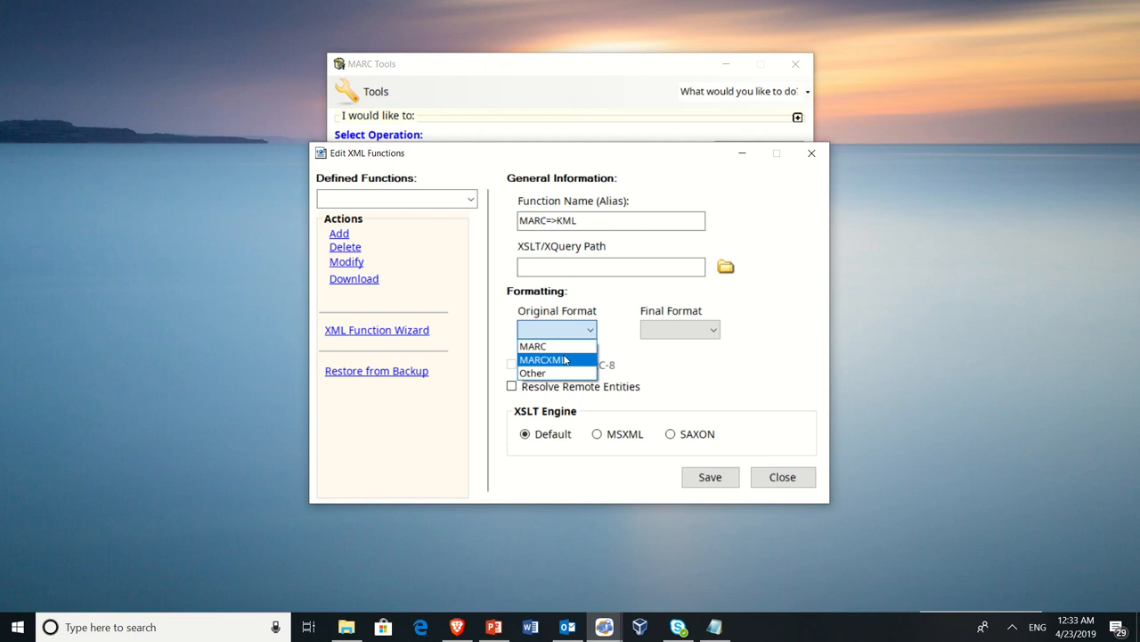
left_click(531, 345)
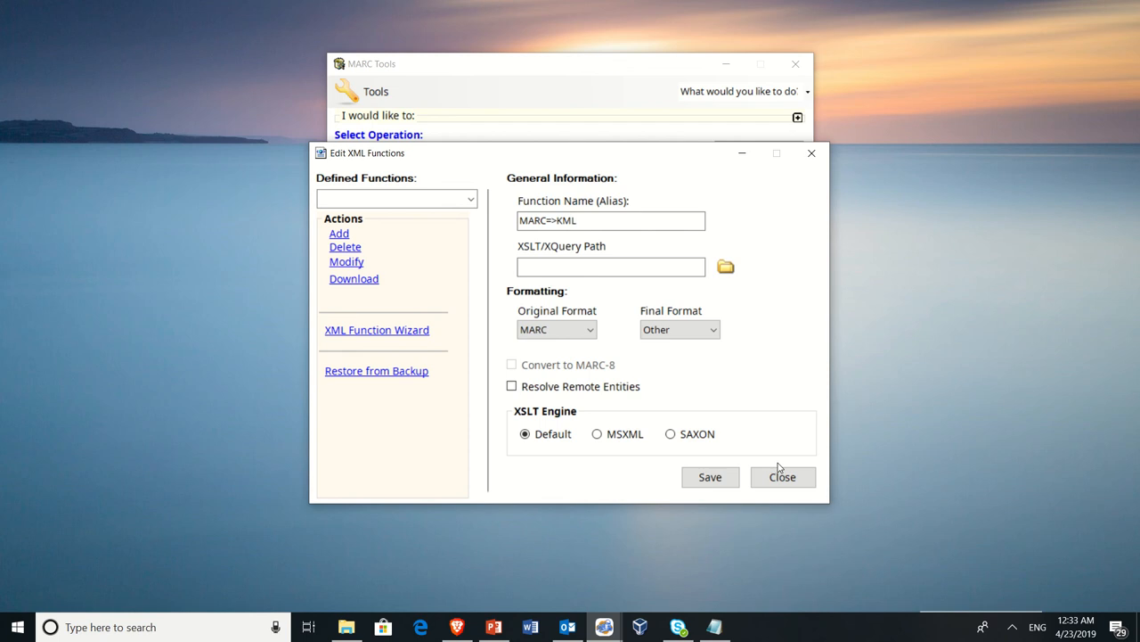
left_click(782, 477)
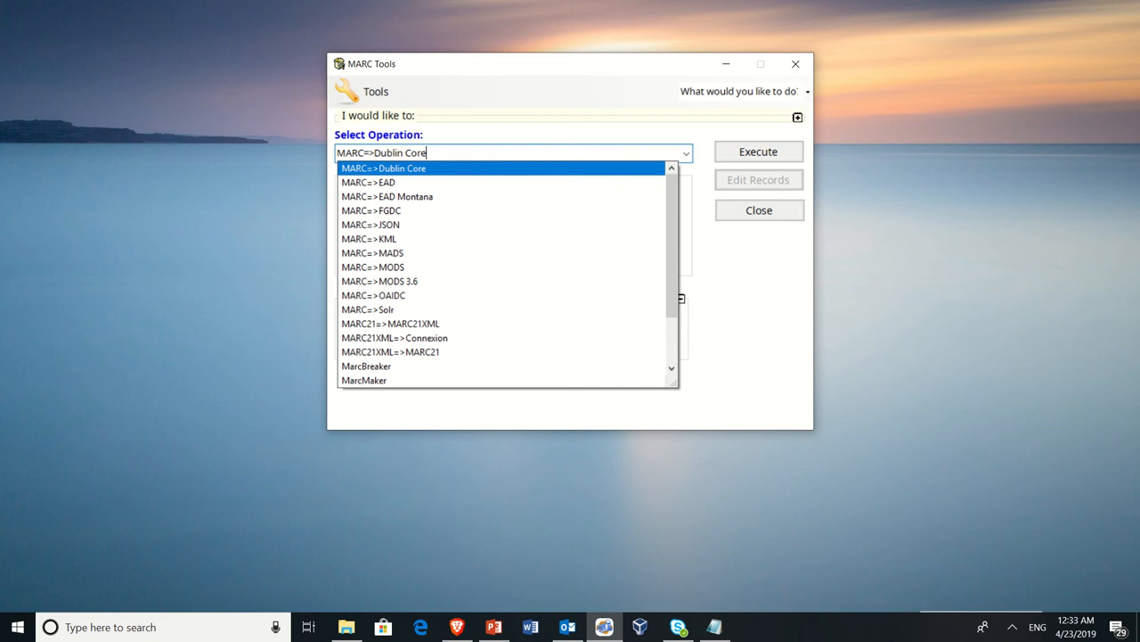
left_click(759, 210)
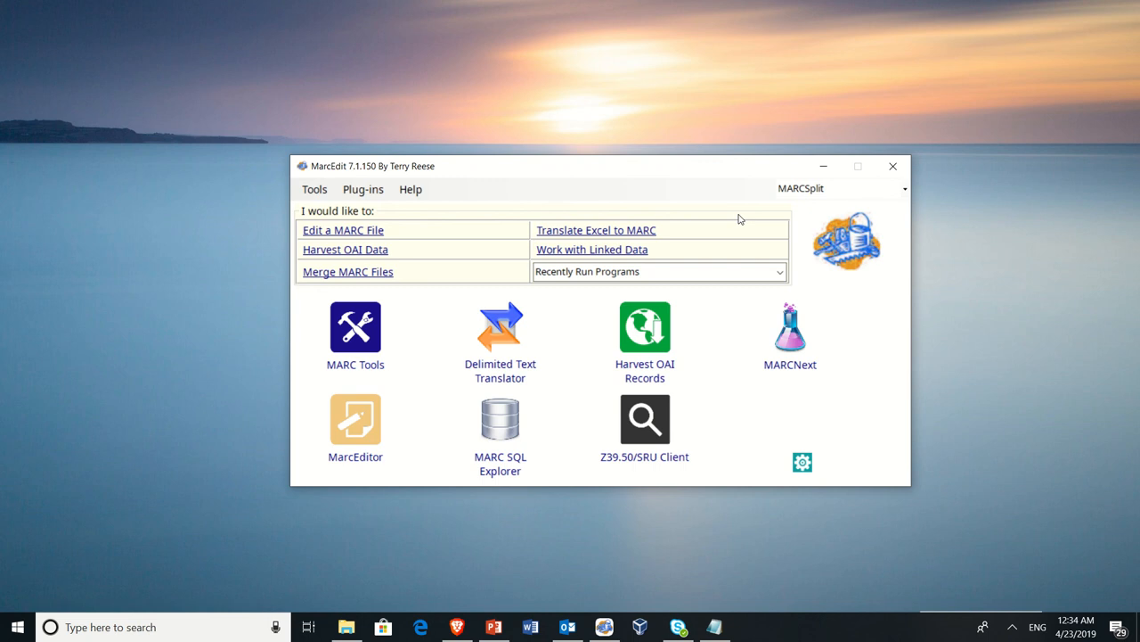
Launch Batch Process Records from the quick-access feature list
left_click(904, 189)
type("Batch Harvester")
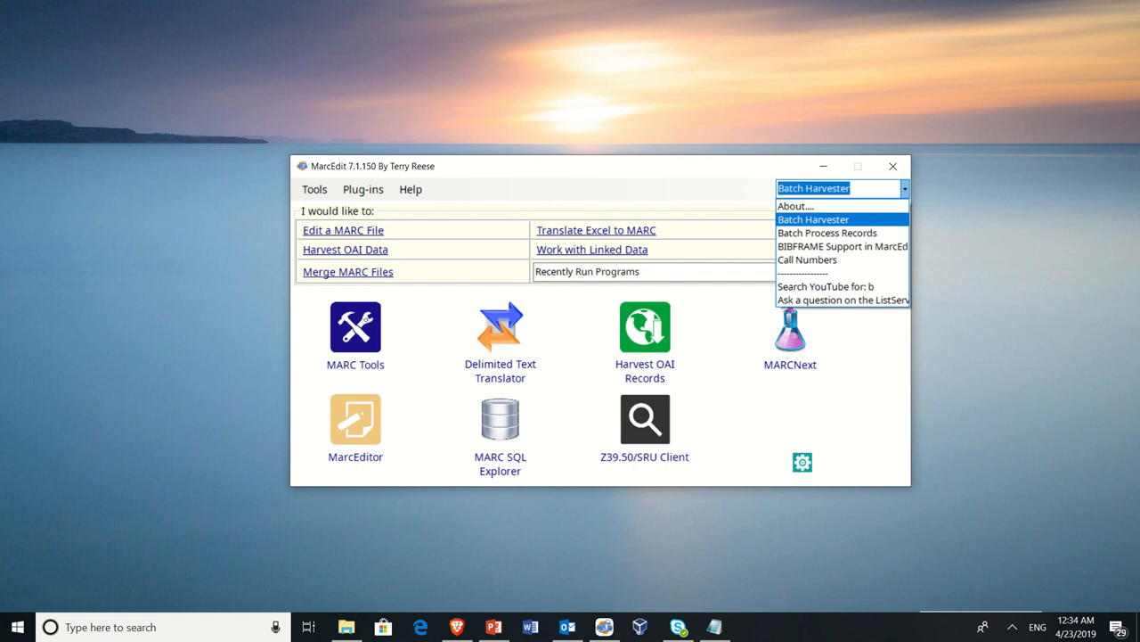
left_click(827, 231)
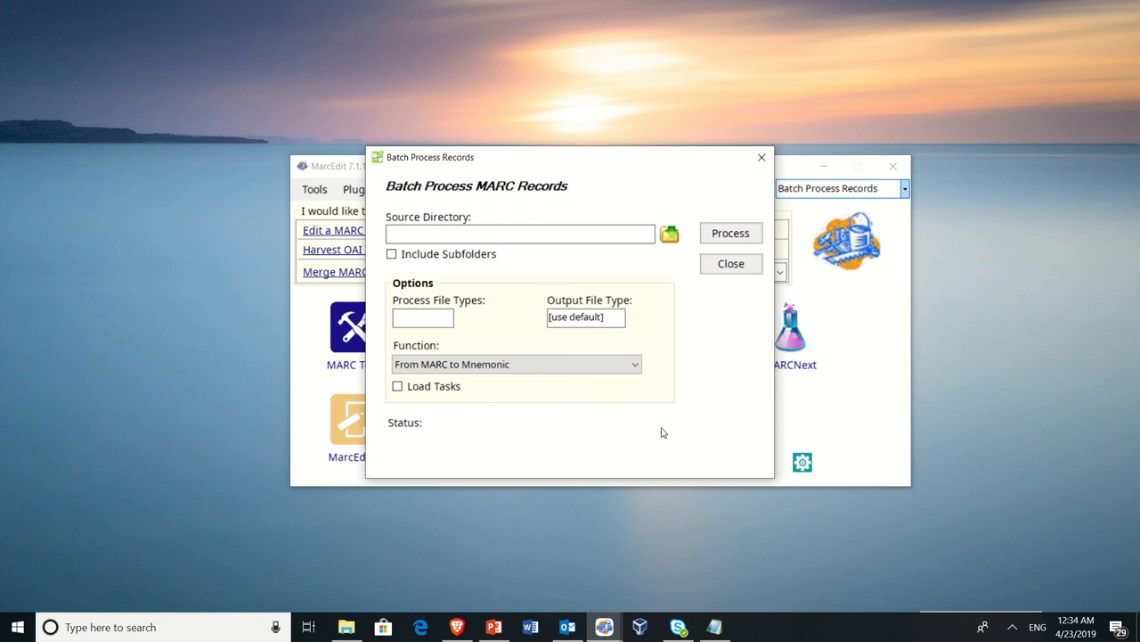
Batch-convert the kmlfiles folder's mrc records to kml output using the MARC=>KML function
left_click(670, 234)
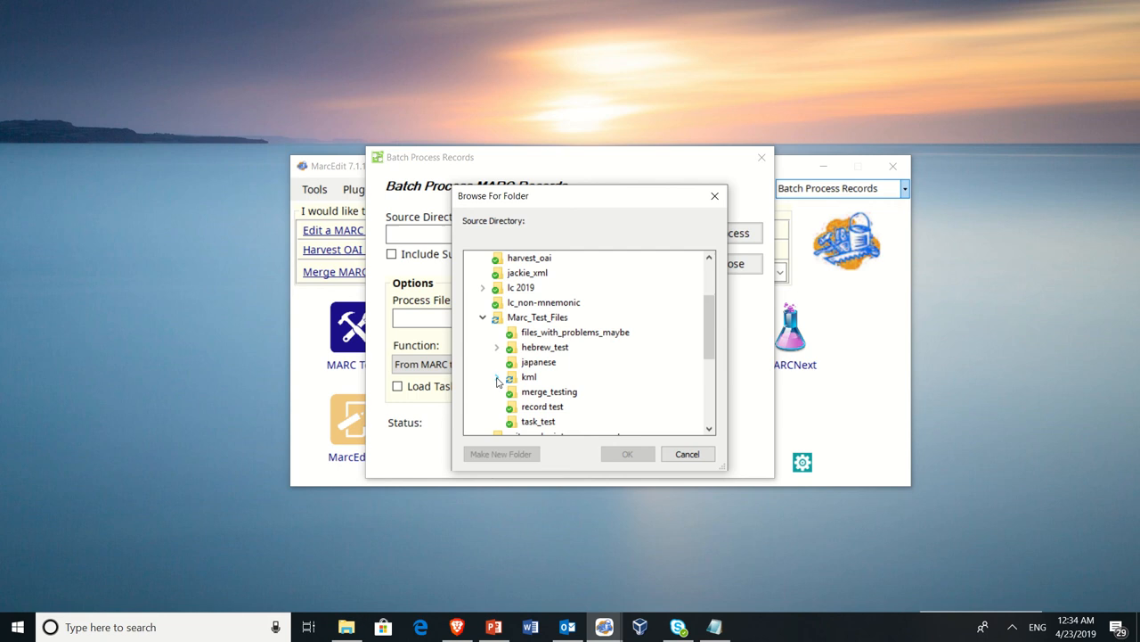
left_click(628, 454)
type("mrc")
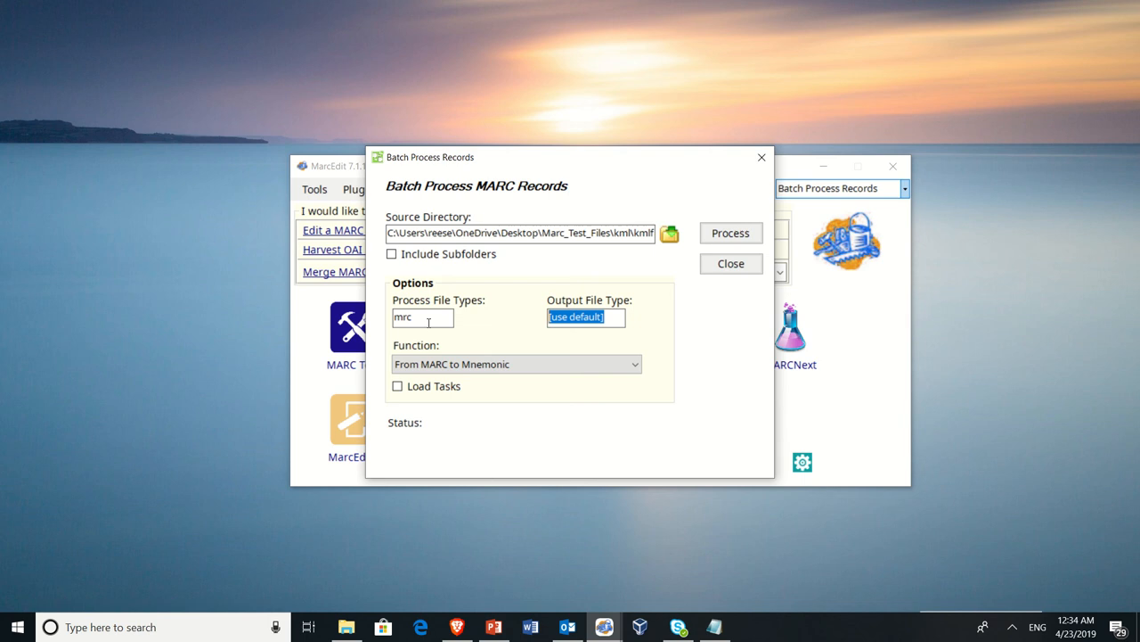
left_click(515, 363)
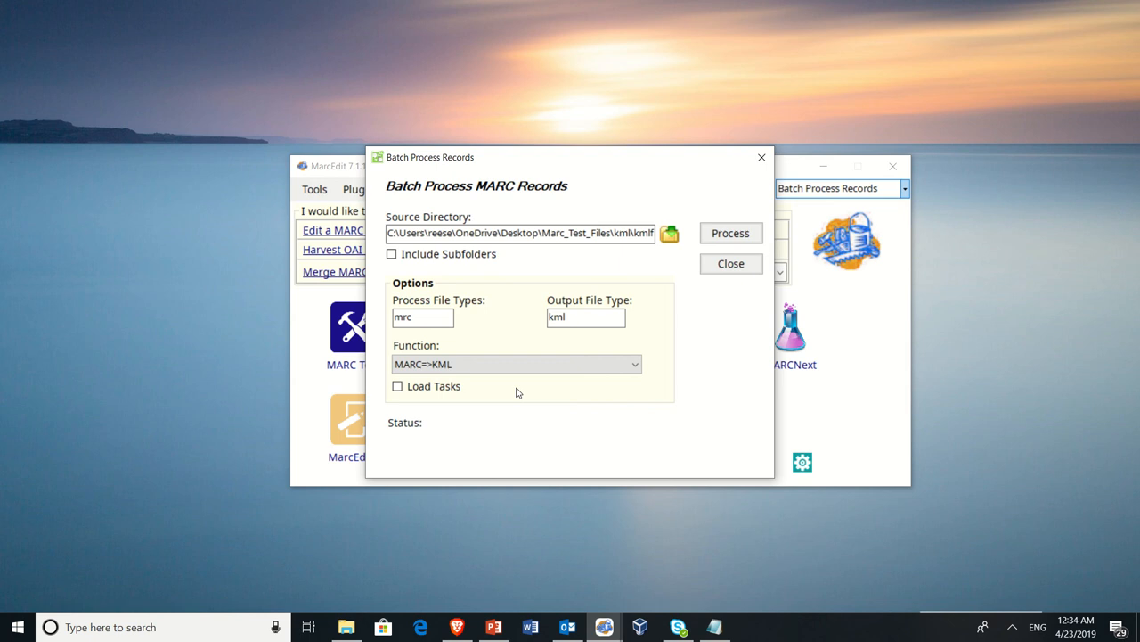
left_click(730, 232)
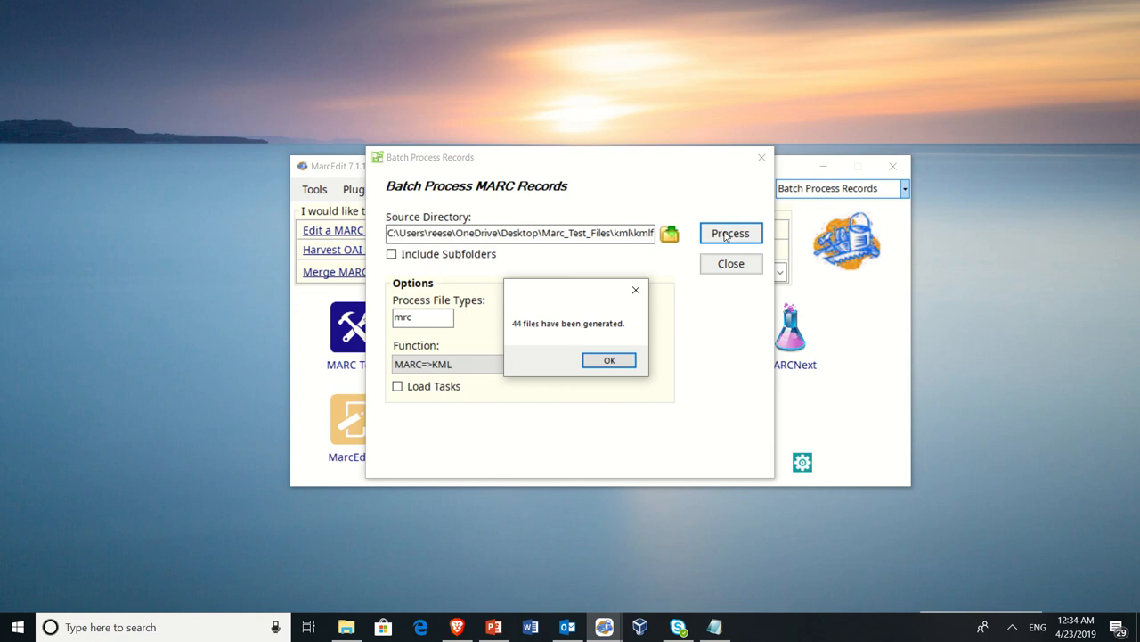
Acknowledge the message reporting 44 generated files
left_click(610, 360)
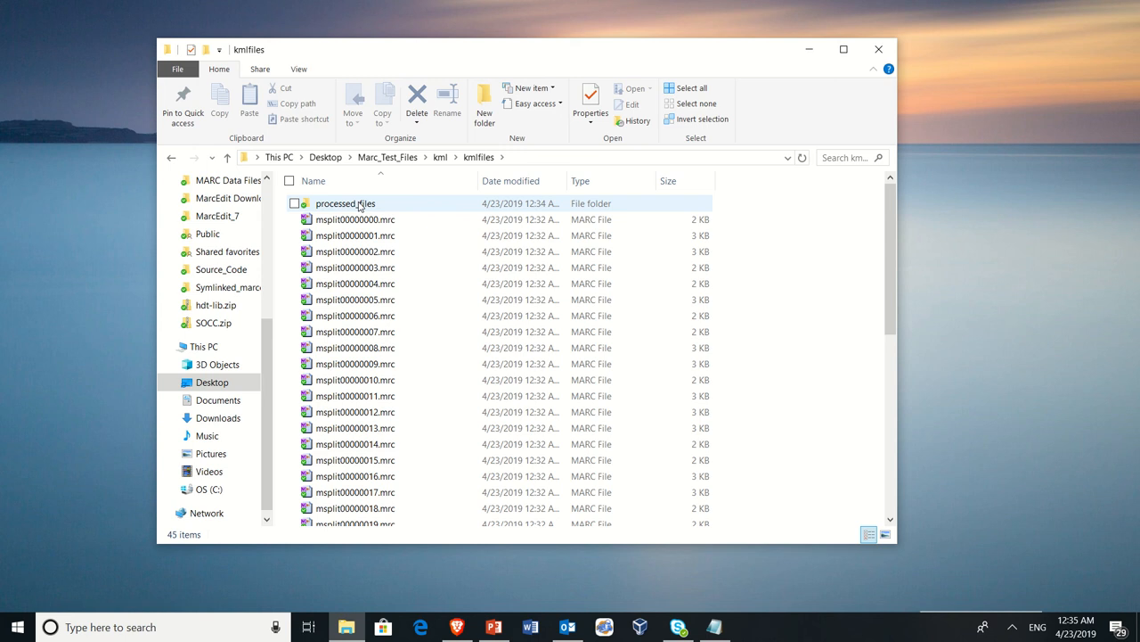
Launch the first KML file from the processed_files folder in Google Earth
double_click(346, 203)
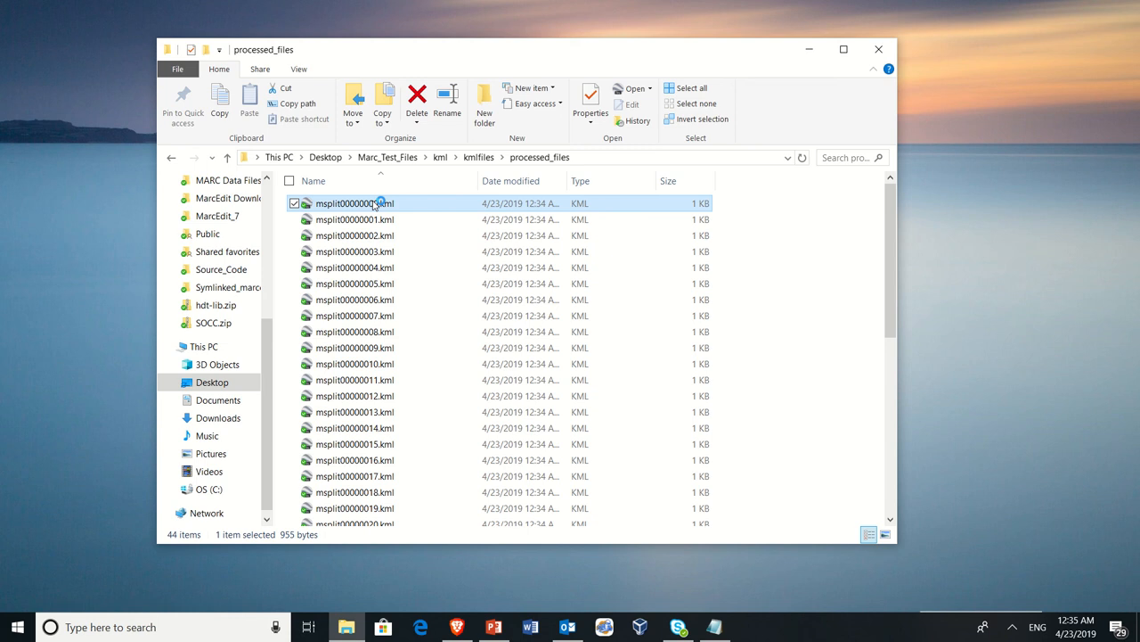
double_click(355, 203)
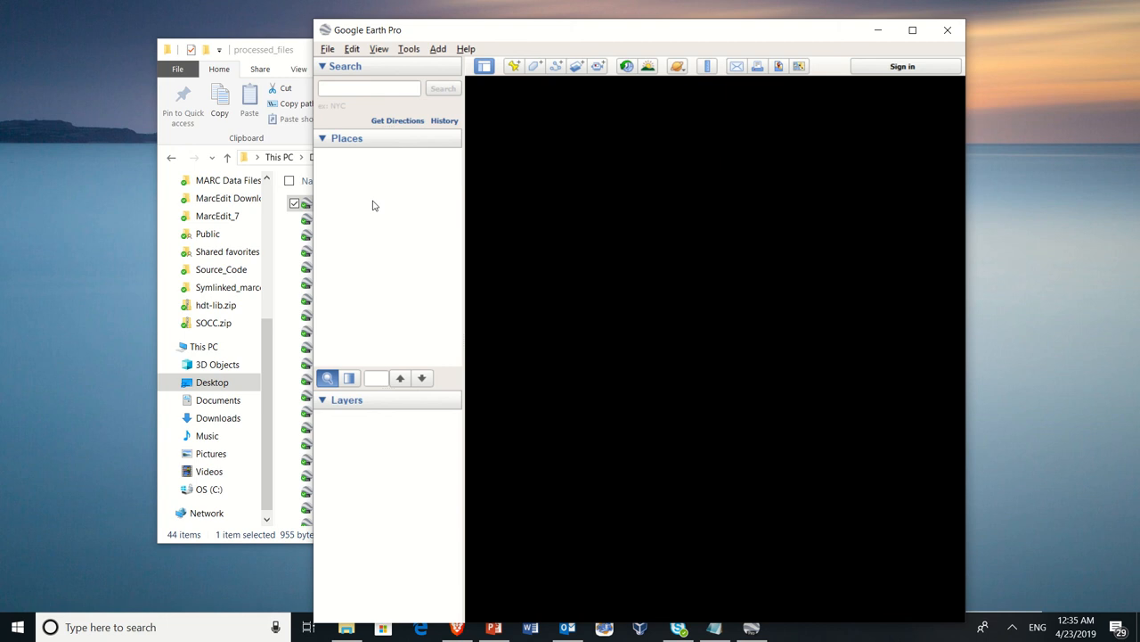
Maximize Google Earth Pro to view the KML placemark under Temporary Places
left_click(912, 28)
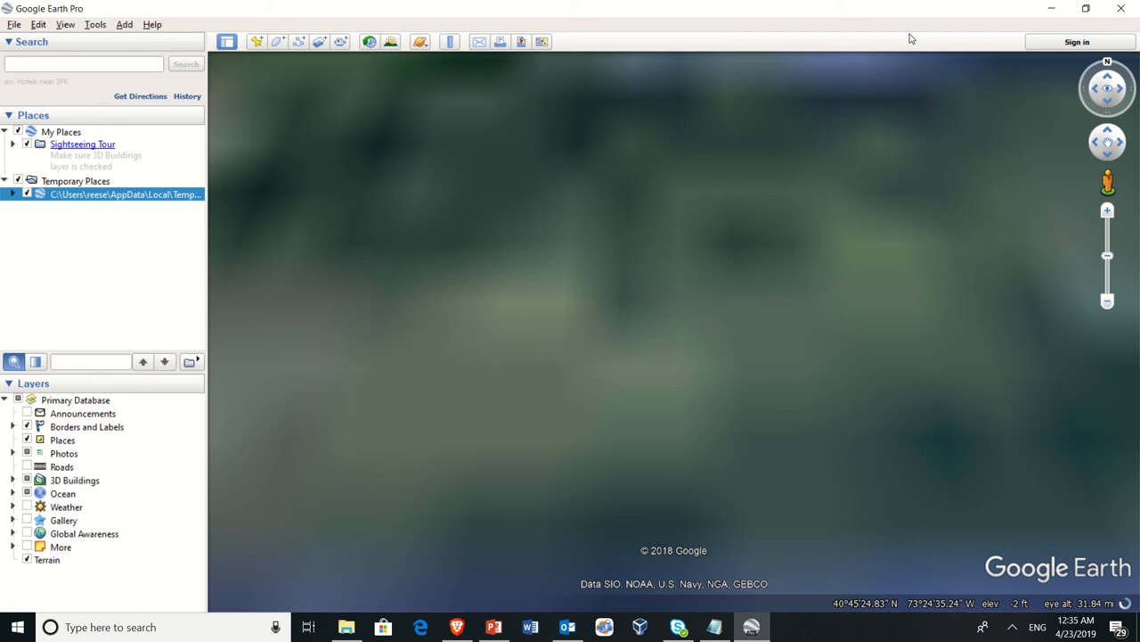